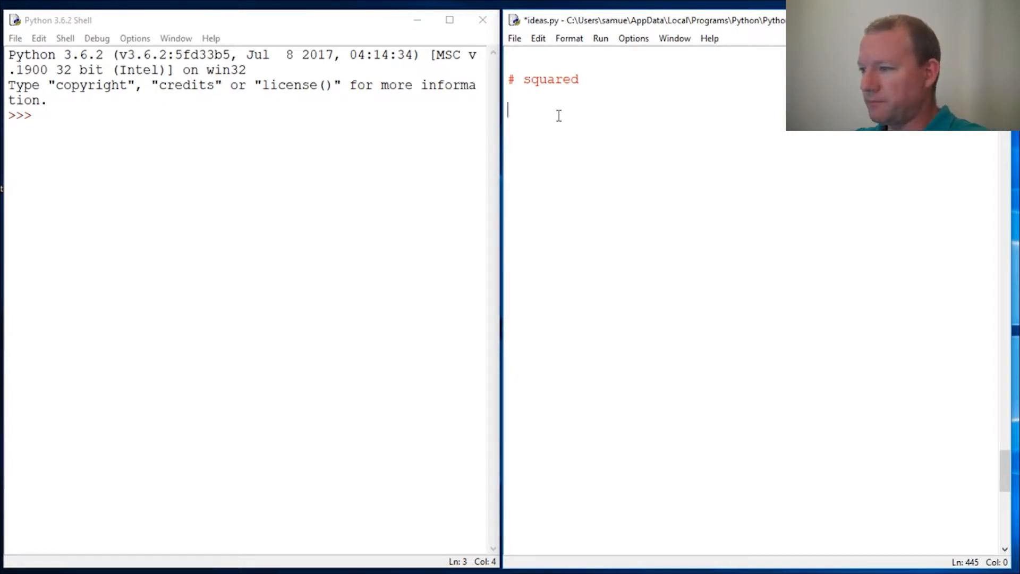
pyautogui.moveTo(539, 123)
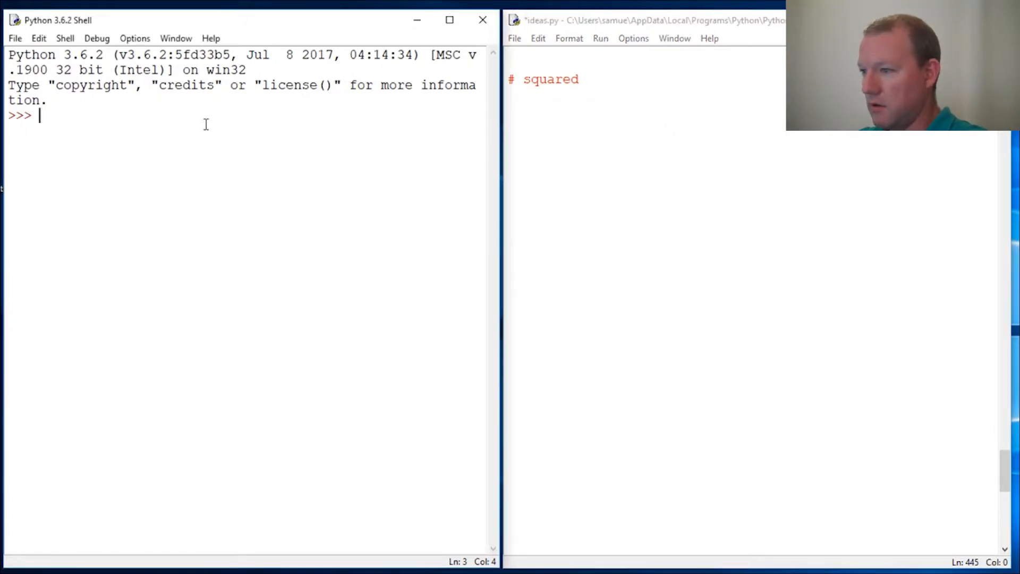
# Evaluate 2**2 in the Python shell and get 4.
pyautogui.write('2**2')
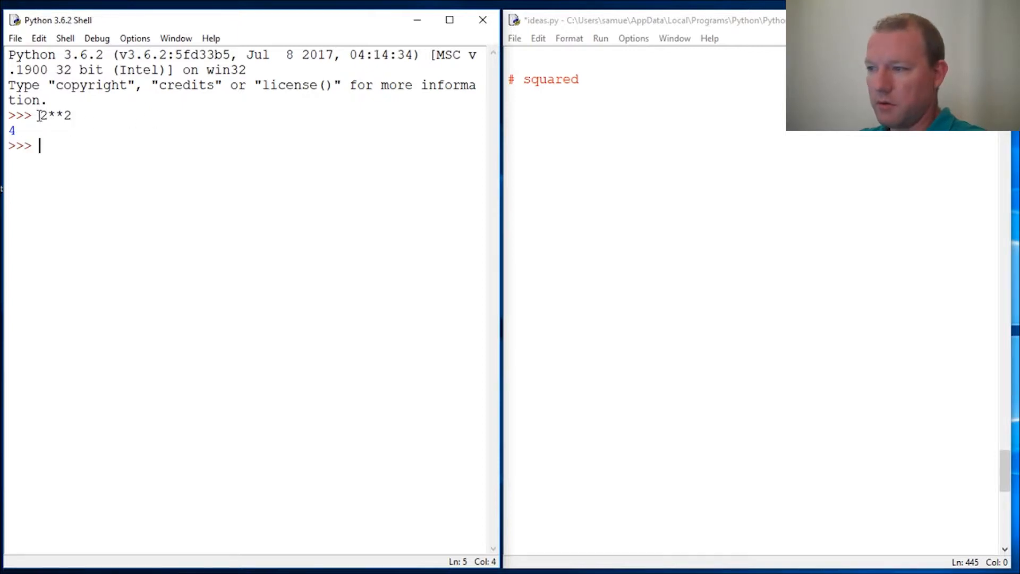
pyautogui.doubleClick(54, 114)
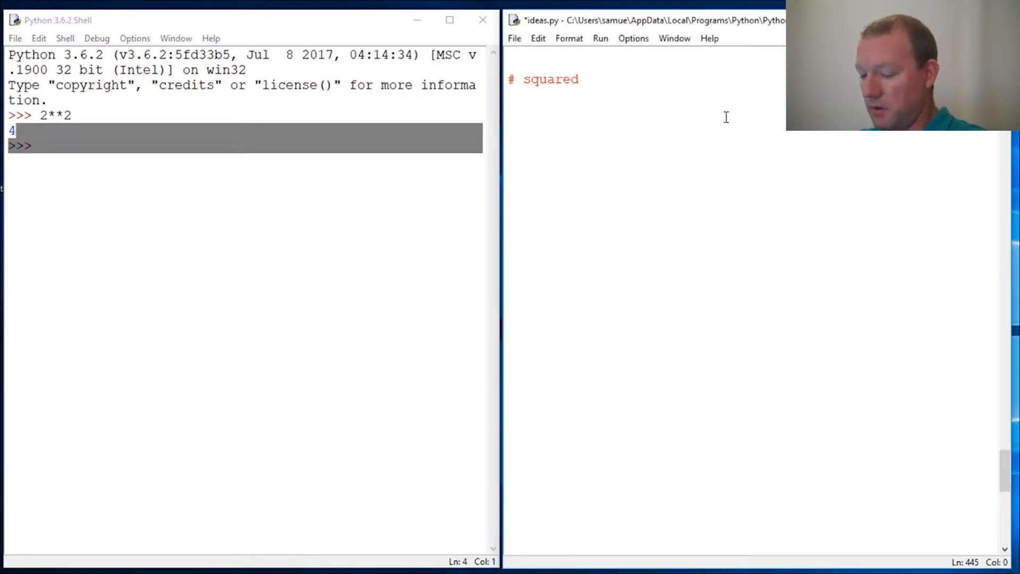
# Write the function header def num(x): in ideas.py.
pyautogui.write('def')
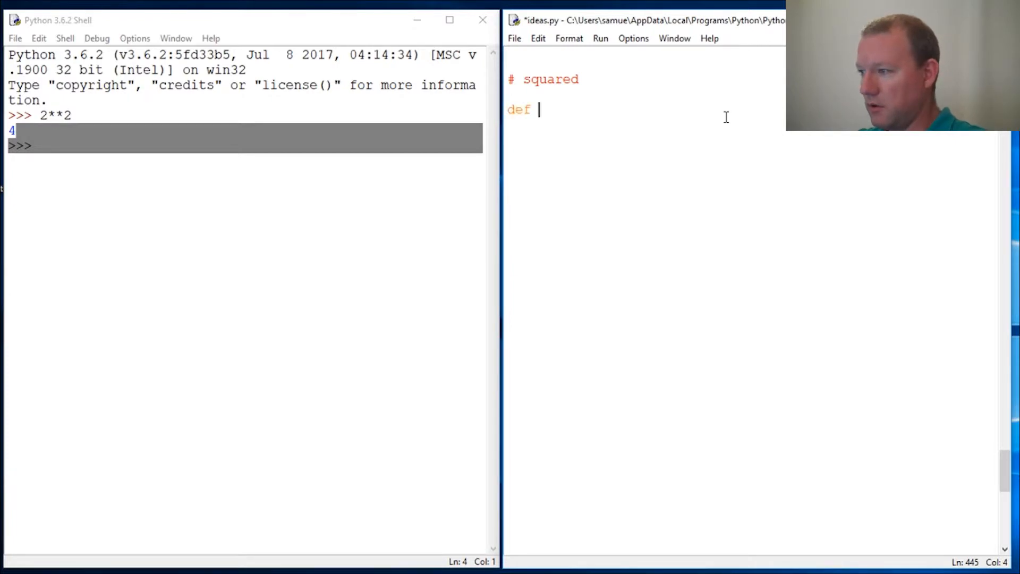
pyautogui.write('num(s')
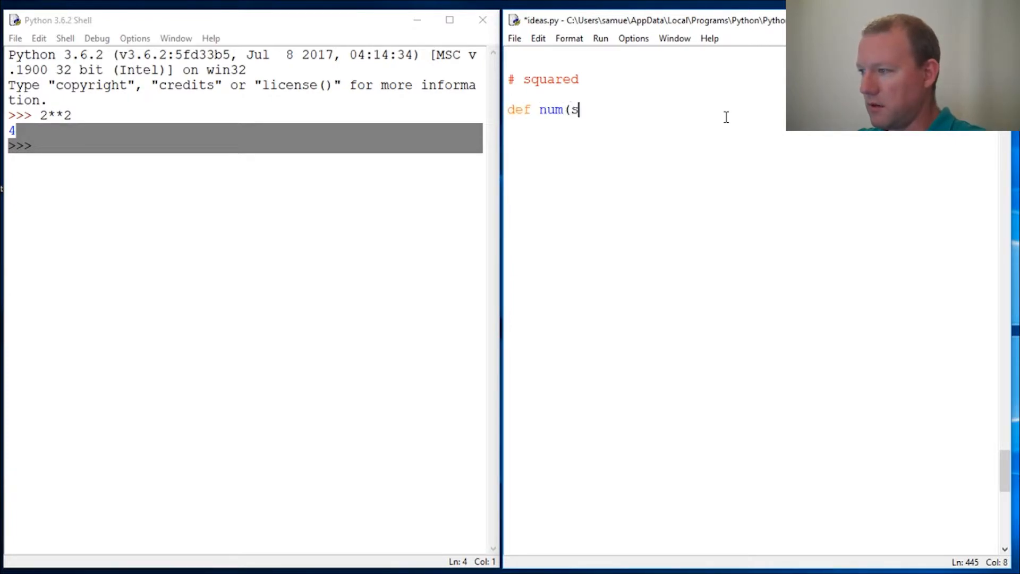
pyautogui.write('x0')
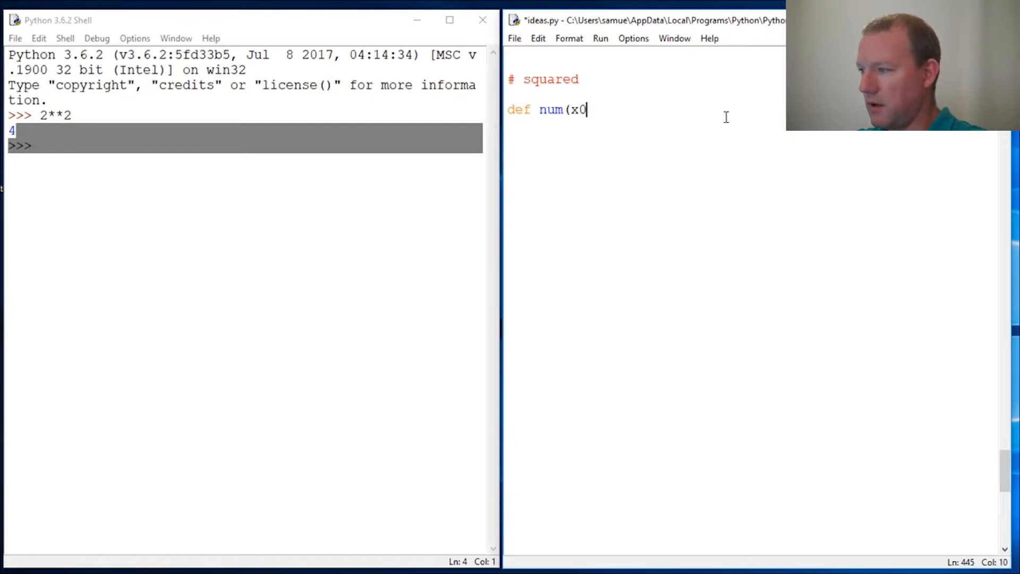
pyautogui.press('backspace')
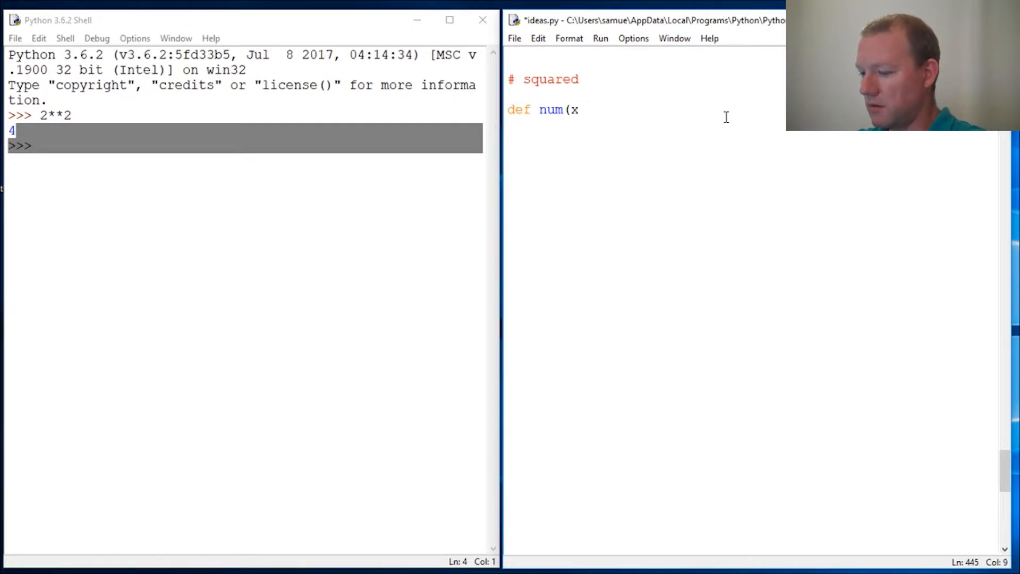
pyautogui.write('):')
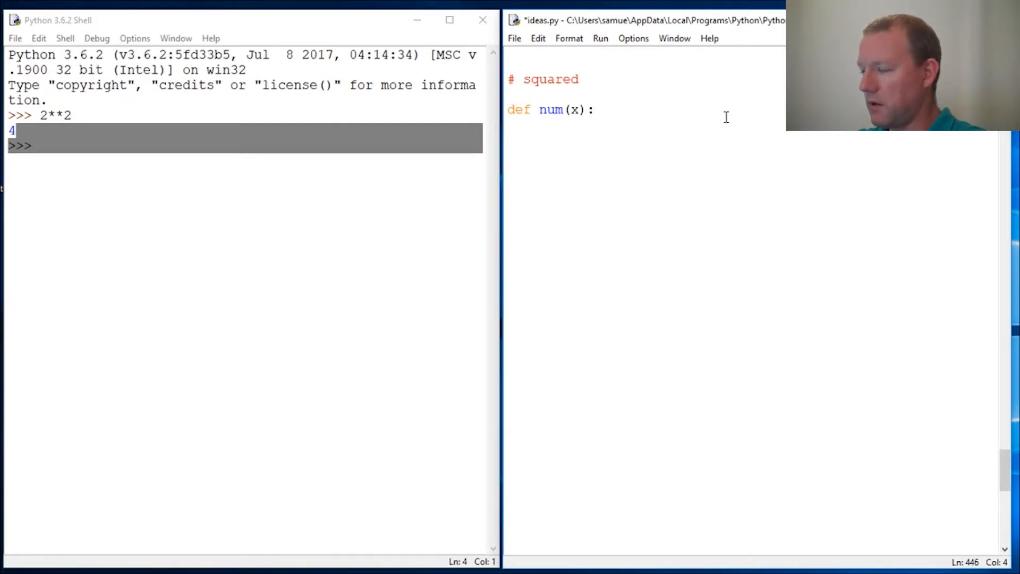
# Give num the body return x*x, followed by a blank line.
pyautogui.write('reu')
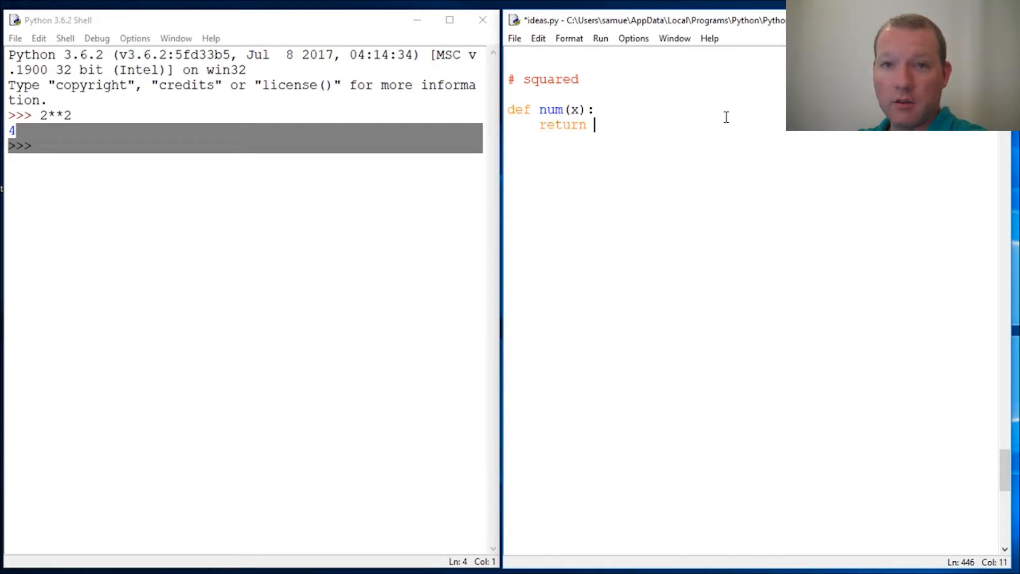
pyautogui.write('x')
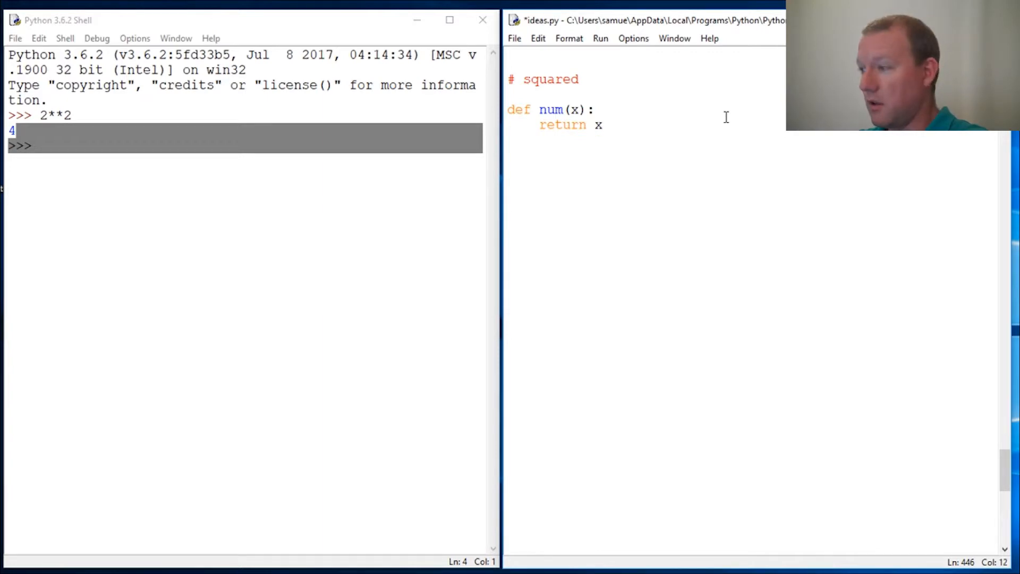
pyautogui.write('*')
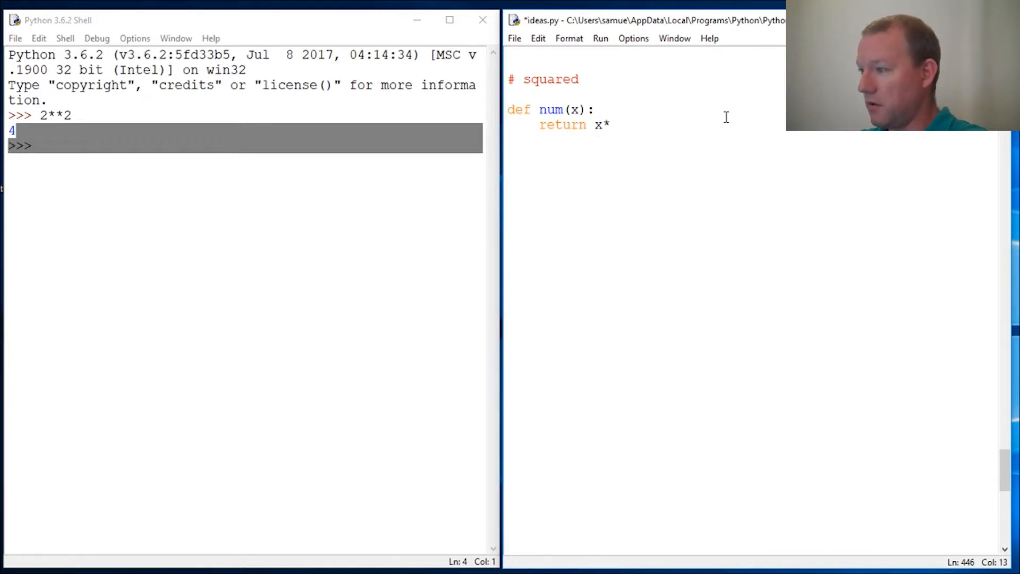
pyautogui.write('x')
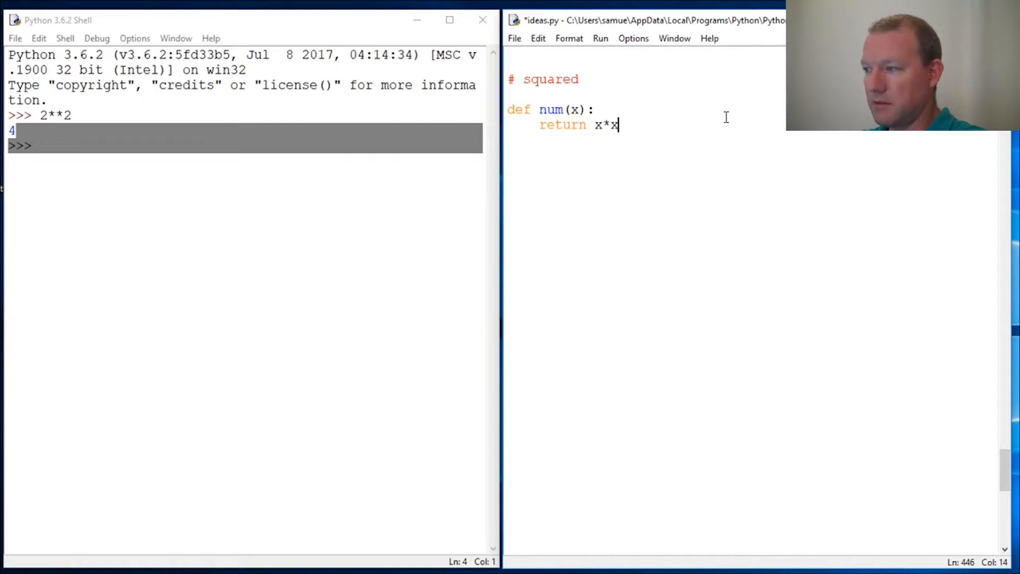
pyautogui.press('enter')
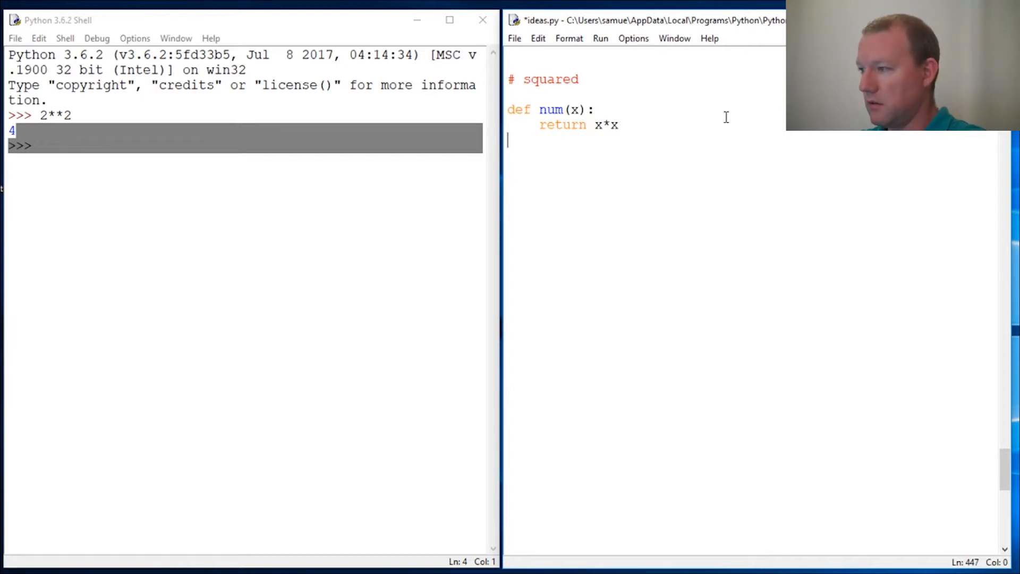
pyautogui.press('enter')
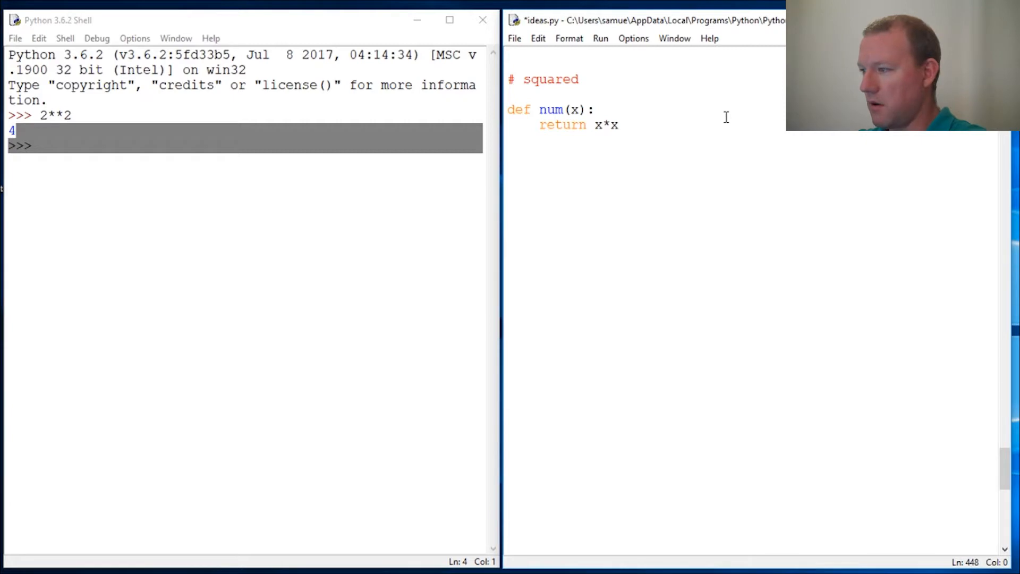
# Add print(num(4)) below the function and run ideas.py so the shell shows 16.
pyautogui.write('num(')
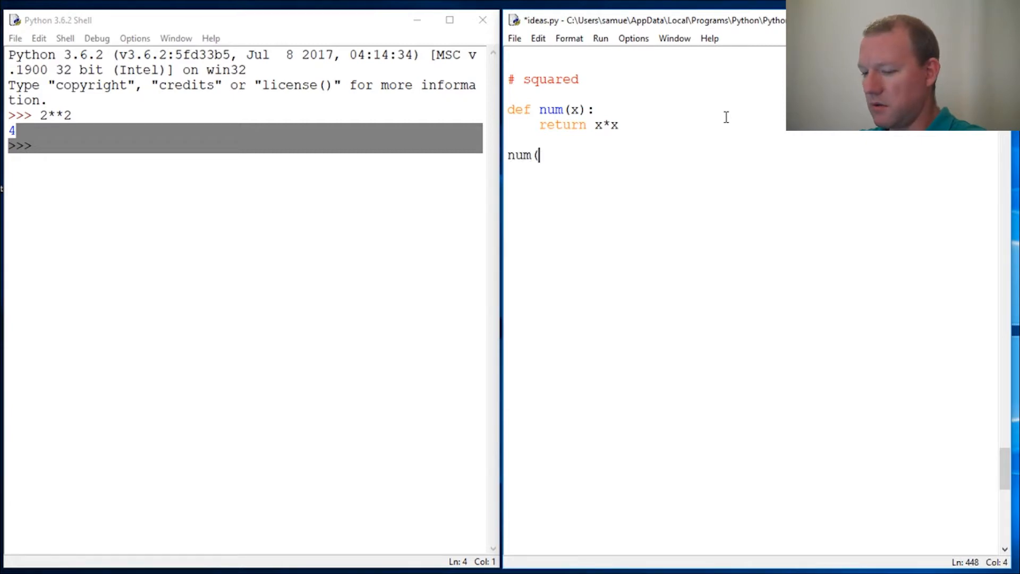
pyautogui.write('4)')
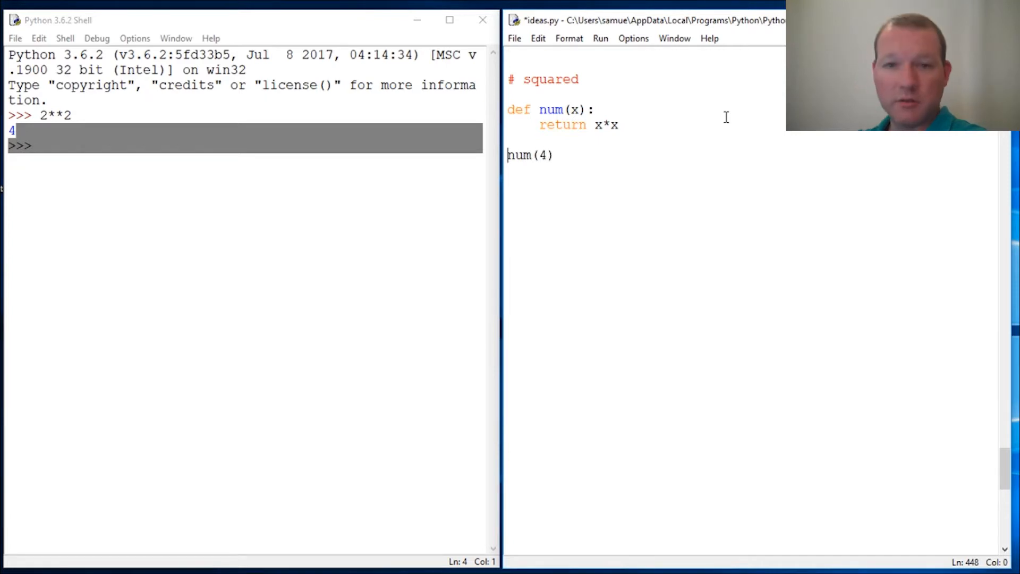
pyautogui.write('print(')
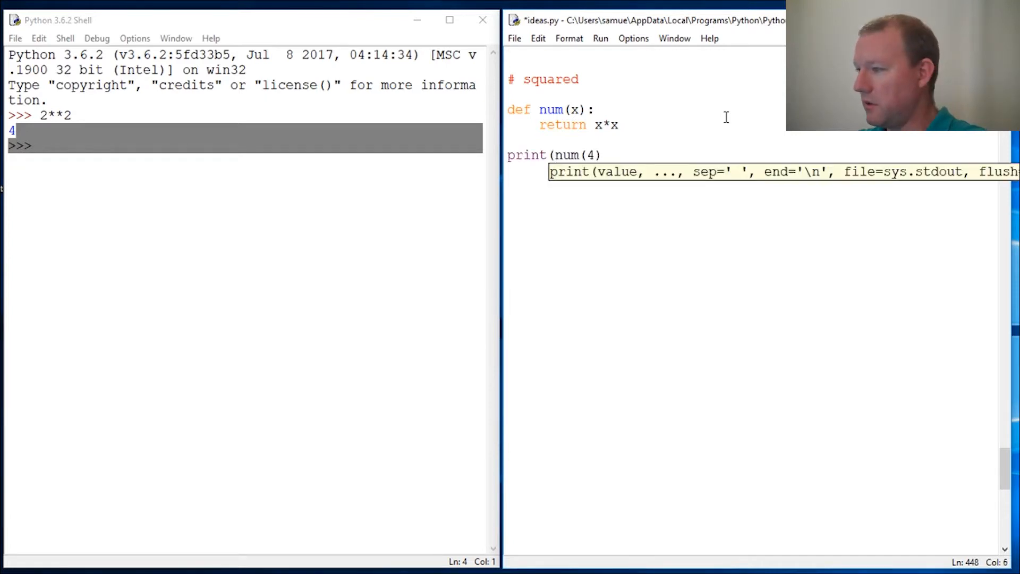
pyautogui.write(')')
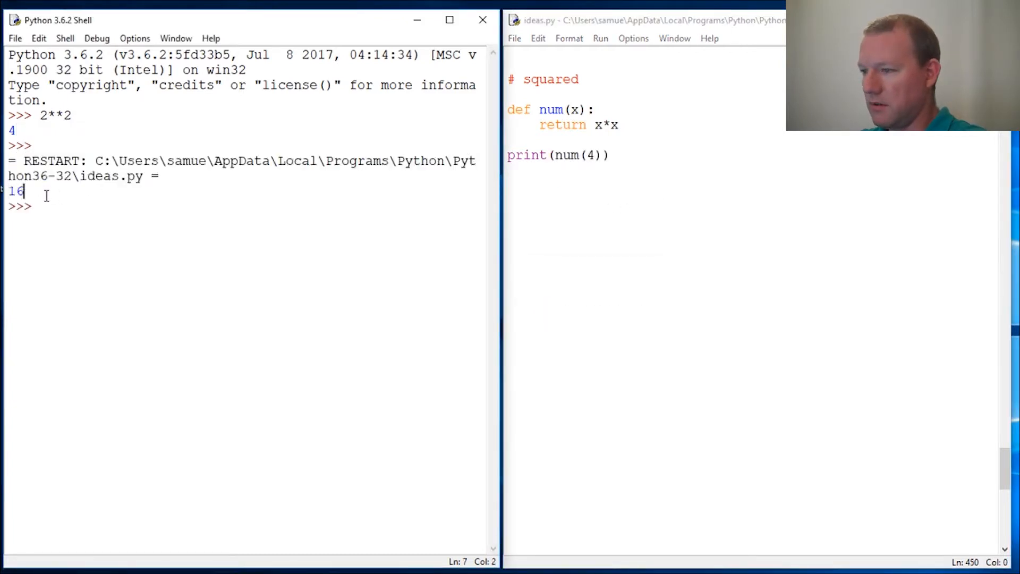
pyautogui.click(622, 126)
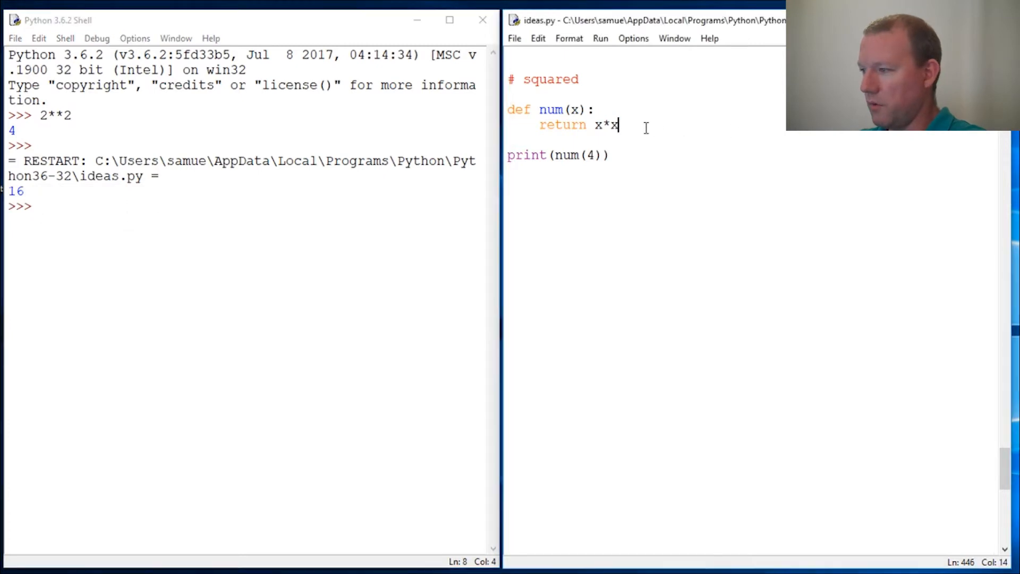
# Change the return to x**2 and rename the function to square_num, including in the print call.
pyautogui.write('*2')
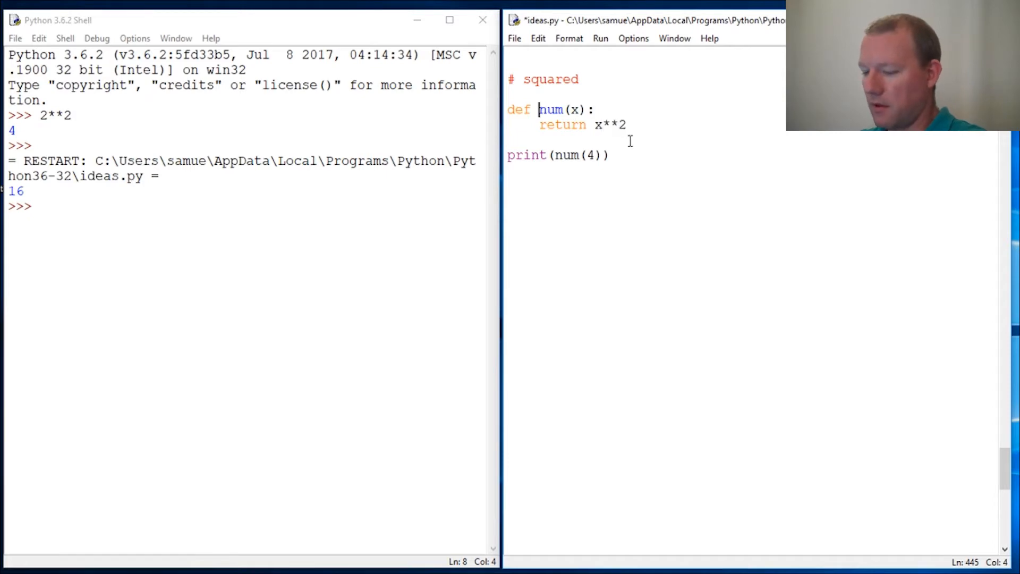
pyautogui.write('squa')
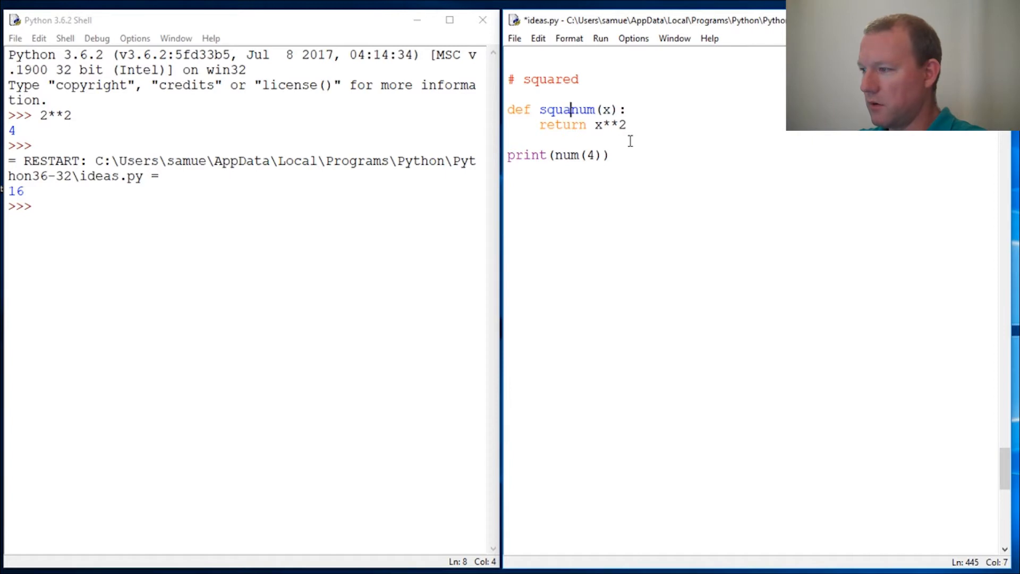
pyautogui.write('e_')
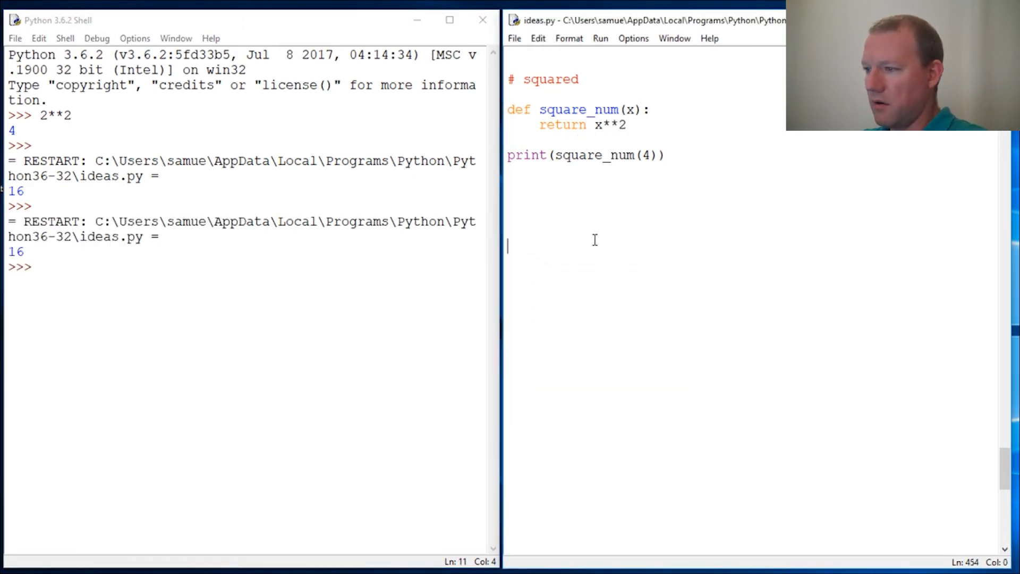
# Rerun the revised ideas.py so the shell prints 16 again.
pyautogui.doubleClick(611, 125)
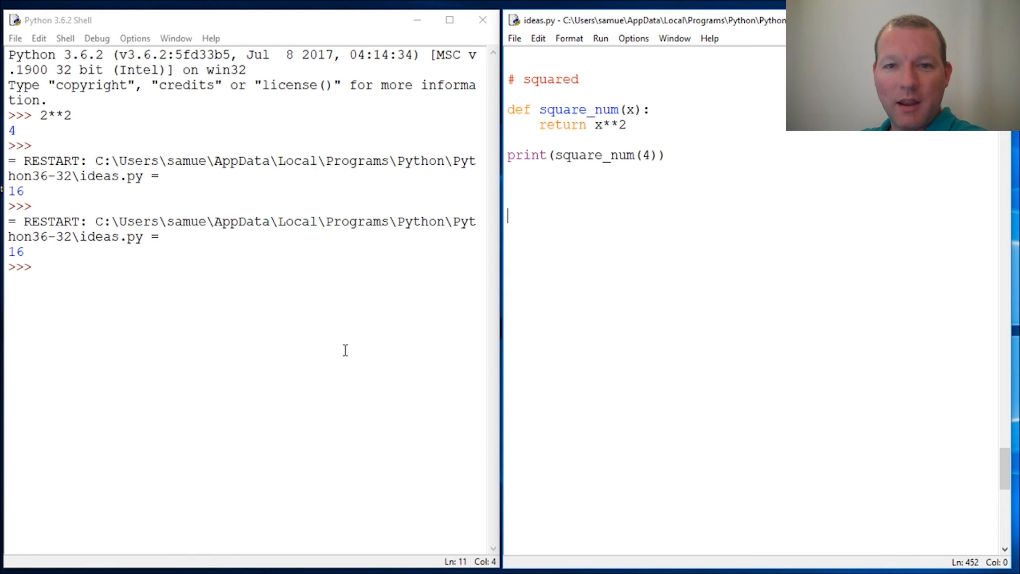
pyautogui.moveTo(94, 329)
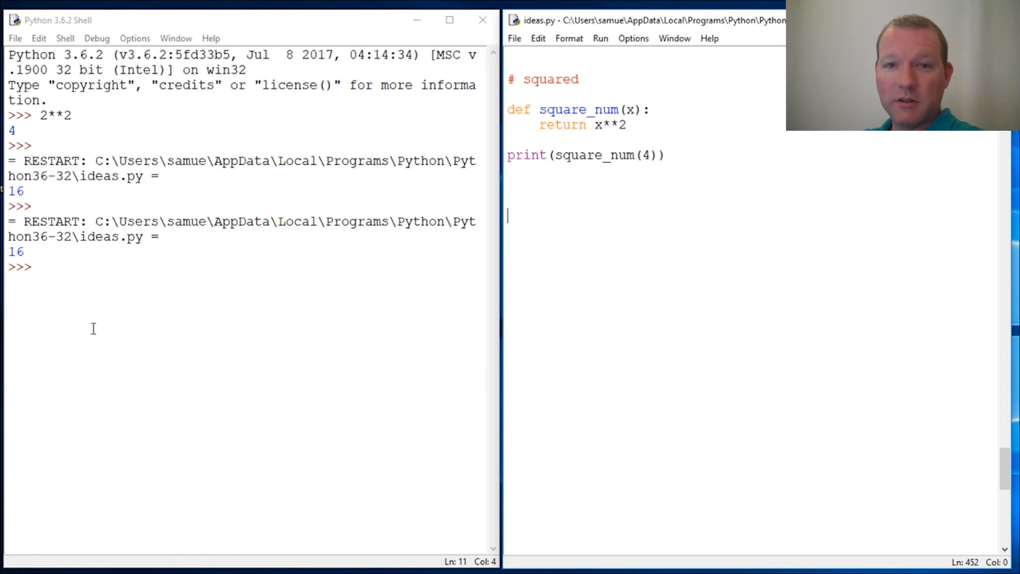